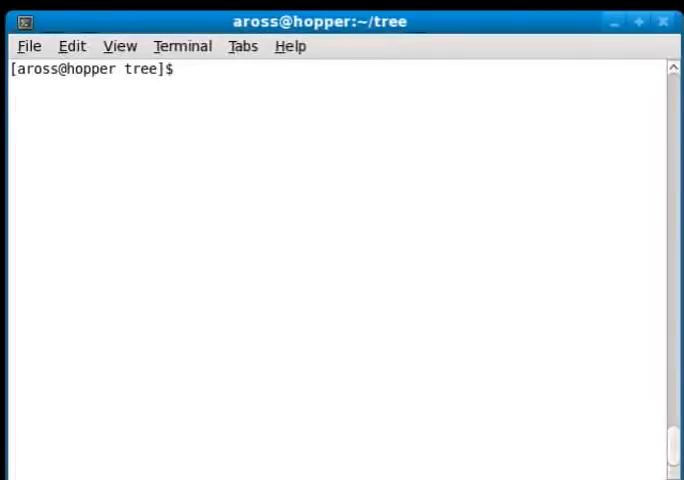
Step: Begin a find command at '.', after trying and erasing /tmp and /usr/lib as start paths
text(find)
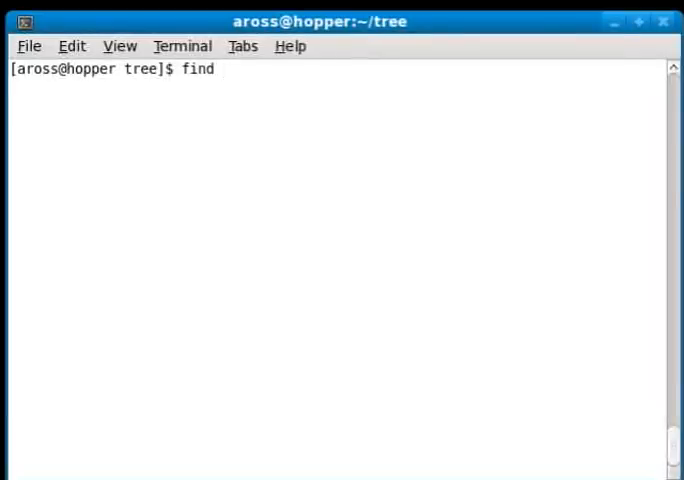
text(/t)
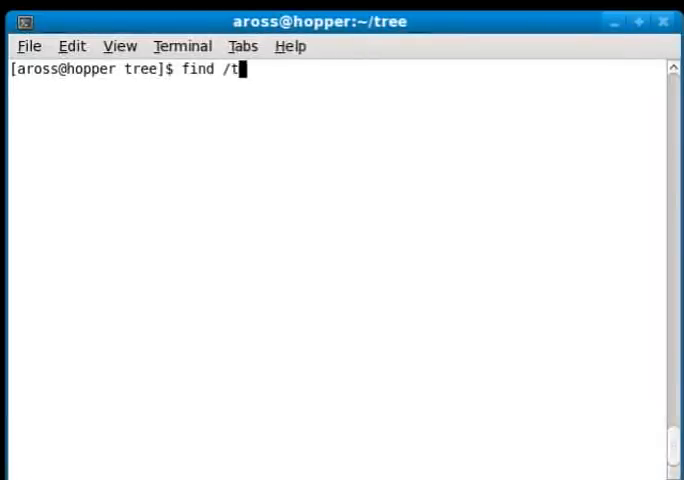
text(mp)
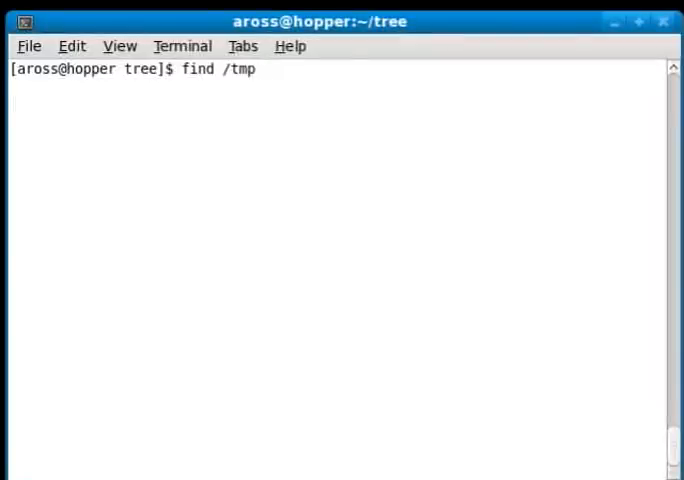
key(BackSpace)
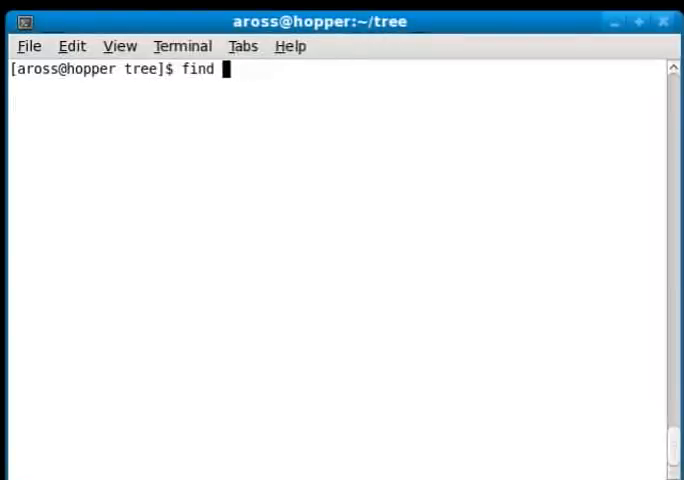
text(/)
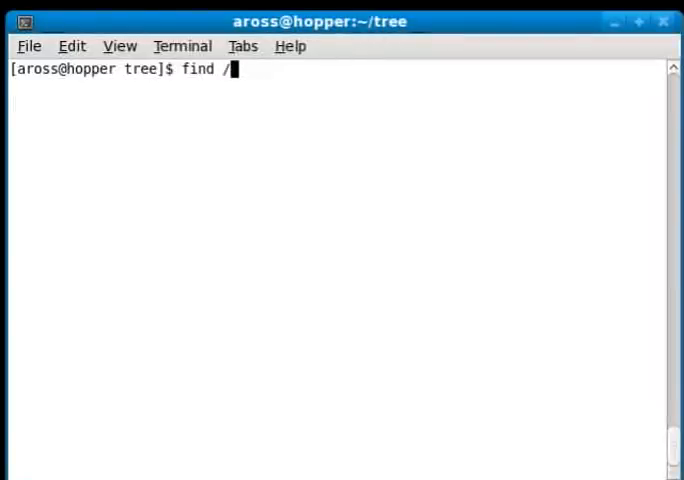
text(usr/lib)
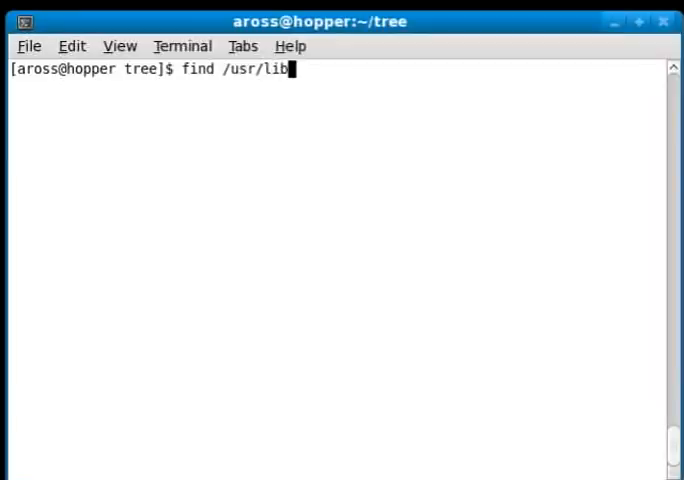
key(BackSpace)
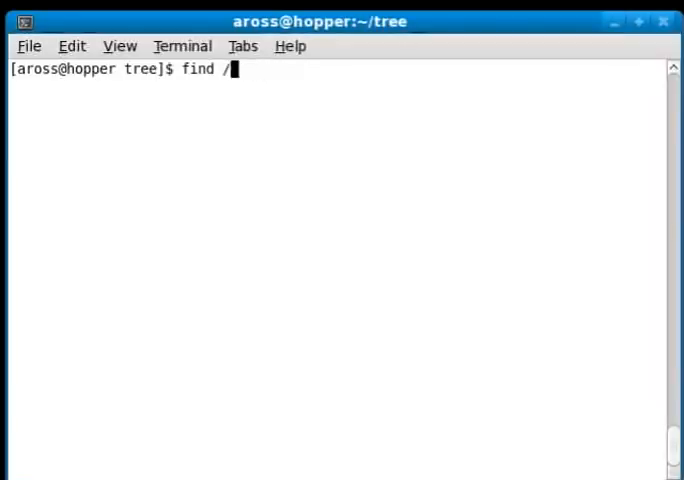
text(.)
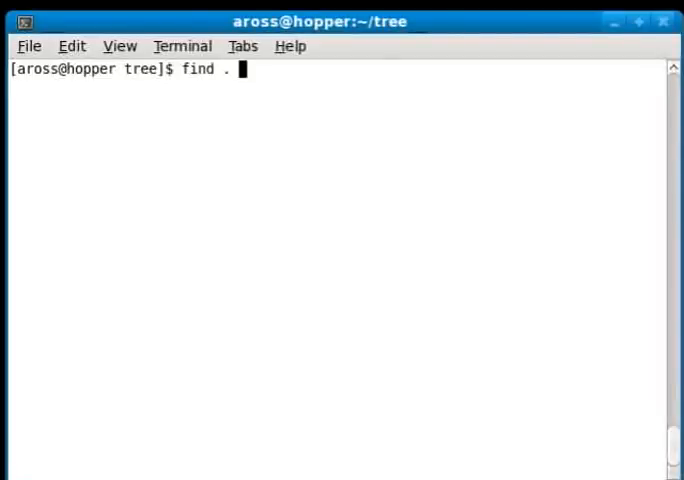
Step: Run find . -name "*.ogv", listing the two file_I_want.ogv paths
text(-name)
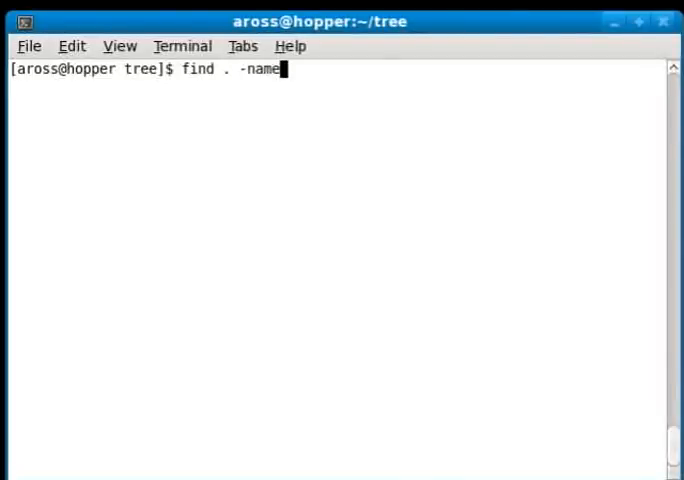
text("*)
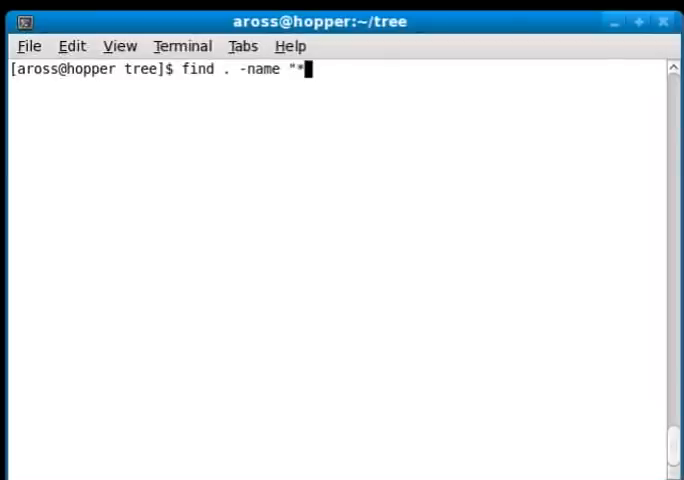
text(.o)
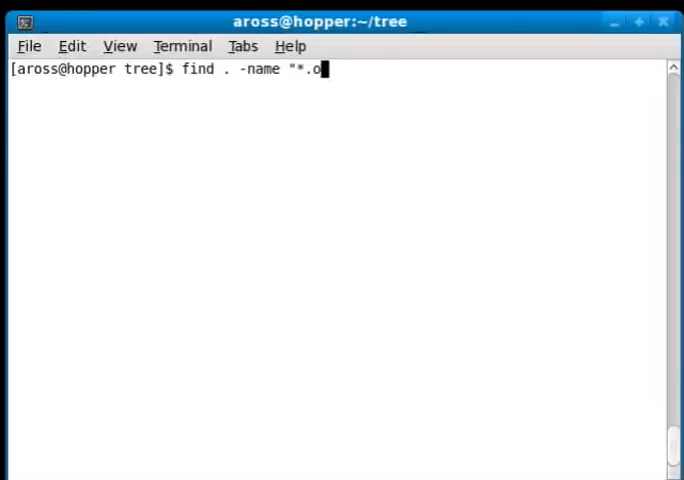
text(gv")
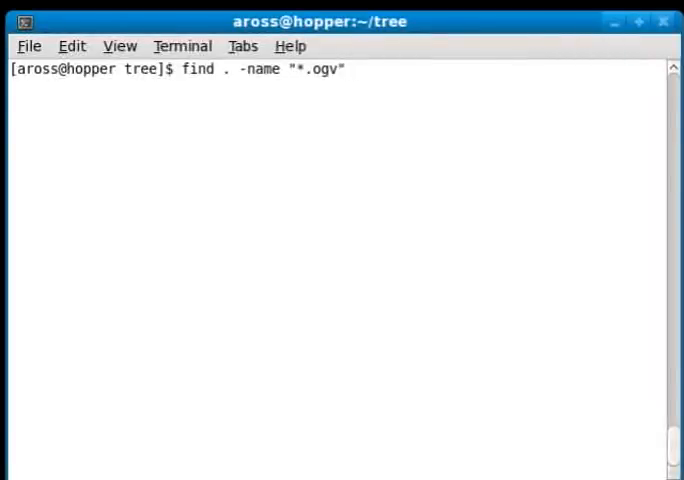
key(Return)
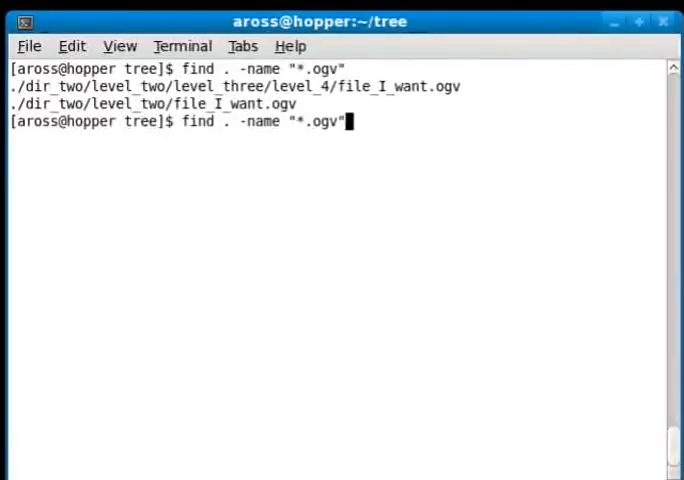
Step: Run the .ogv search with -mtime 0, returning the level_two file
text(-)
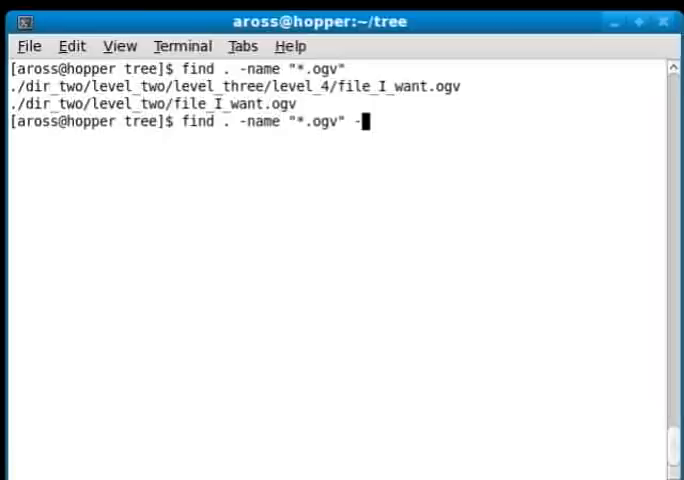
text(mtime 0)
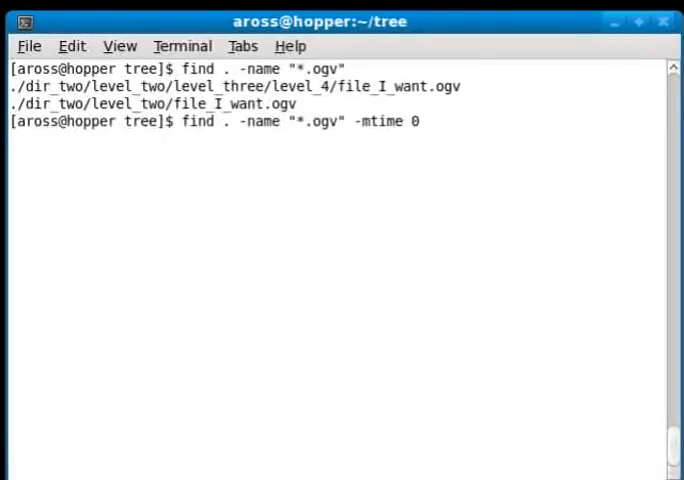
key(Return)
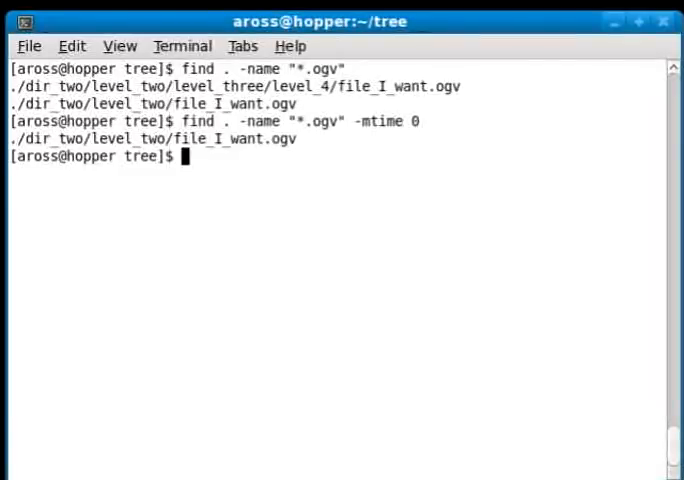
Step: Run the .ogv search with -mtime 1, returning the level_4 file
text(find . -name "*.ogv" -mtime)
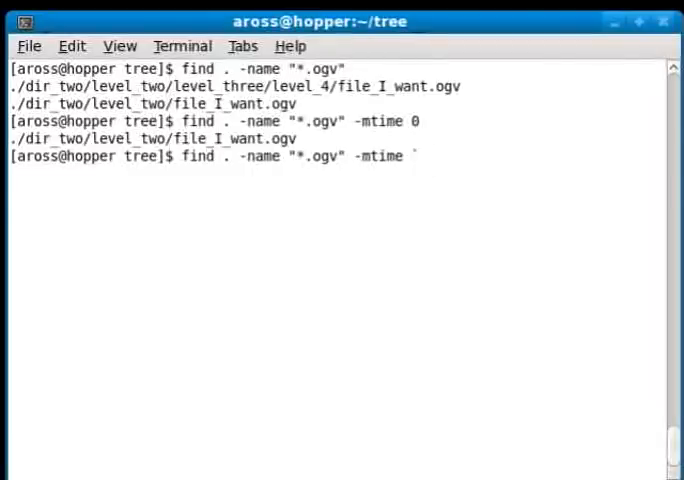
key(Return)
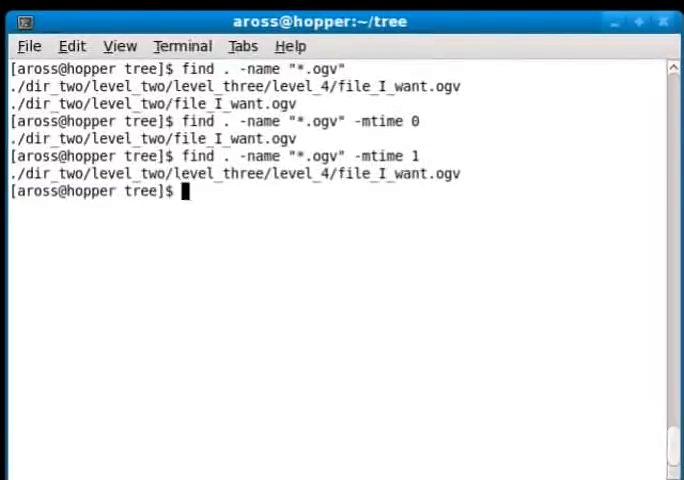
Step: Run find . -maxdepth 3 -name "*.ogv", returning only the level_two file
text(find . -name "*.ogv" -m)
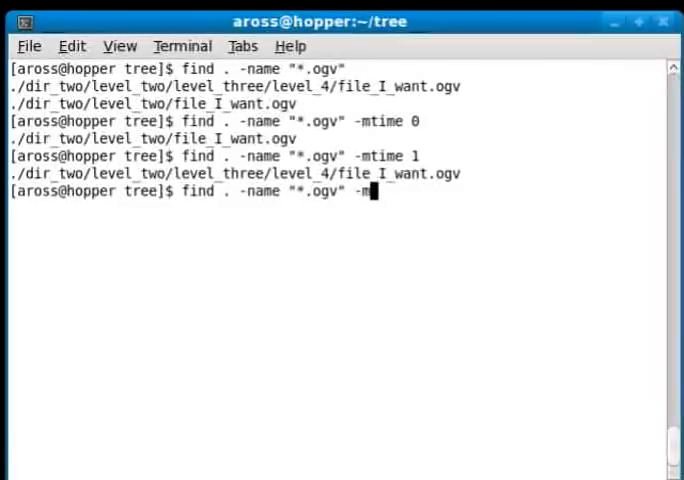
key(BackSpace)
text(-maxdep)
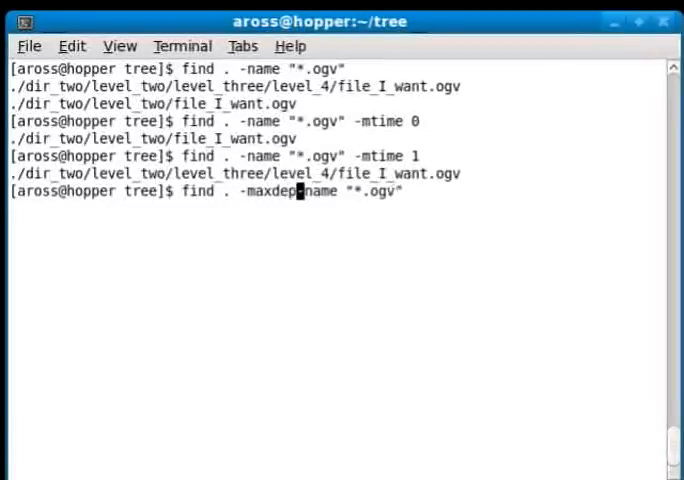
text(th)
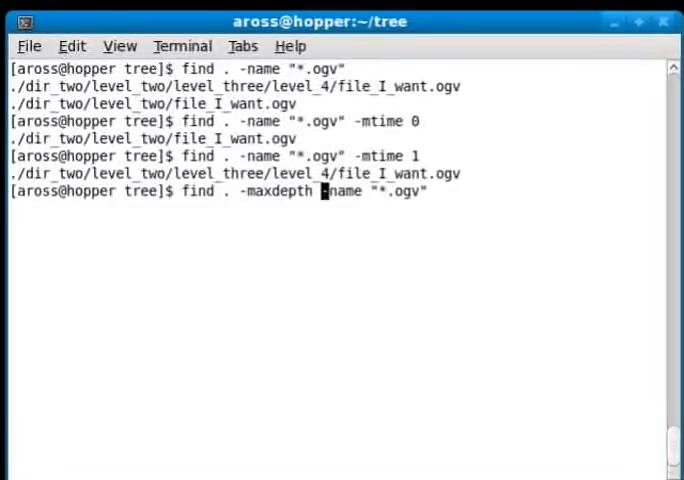
text(3)
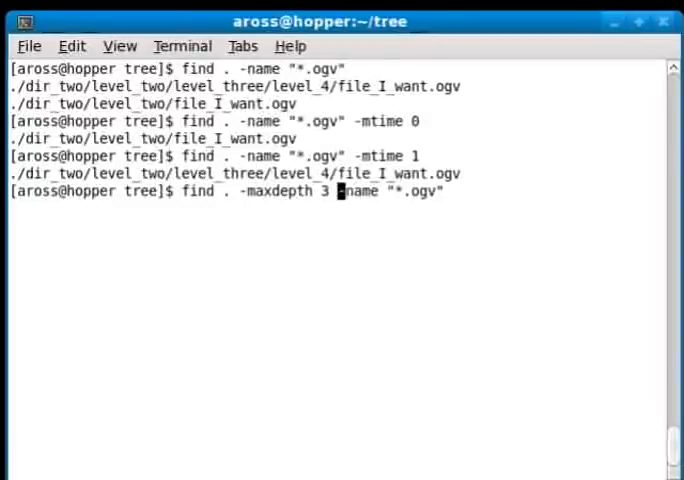
key(Return)
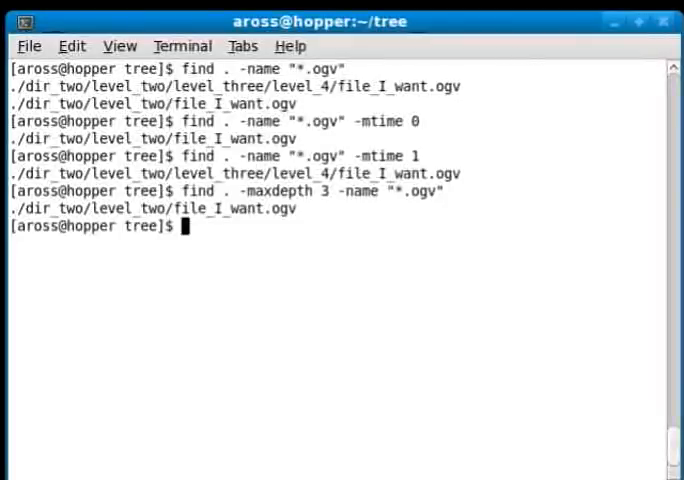
Step: Rework the recalled find into find . -type d and list the directories under tree
text(find . -name "*.ogv" -mtime 1)
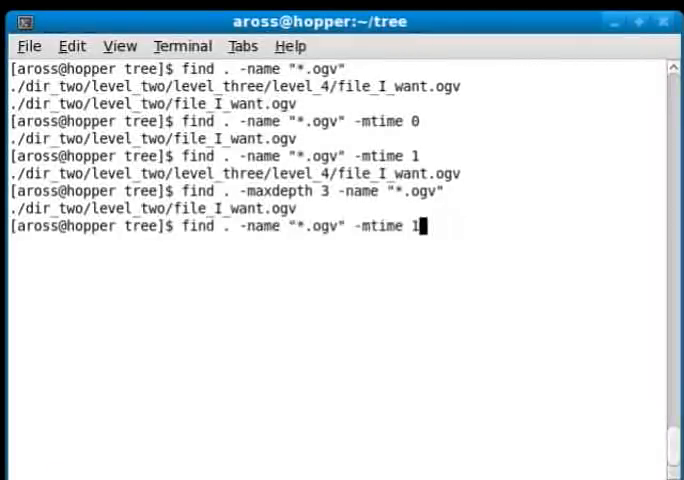
key(BackSpace)
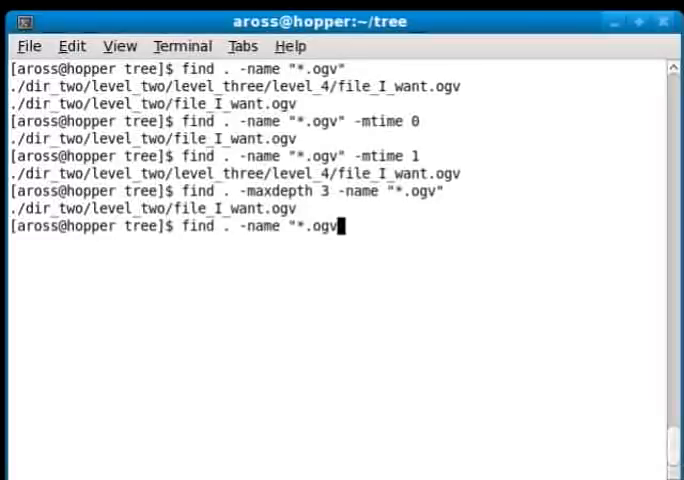
key(BackSpace)
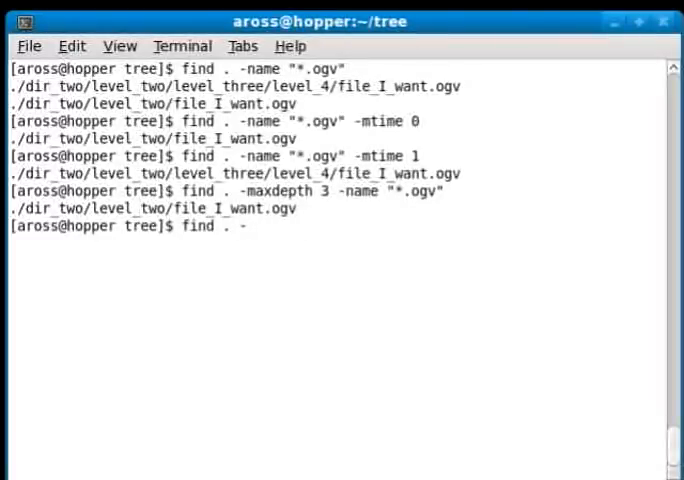
text(type d)
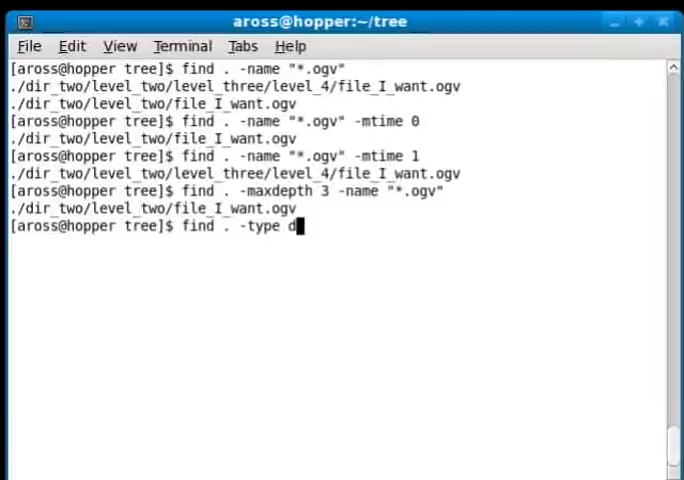
key(Return)
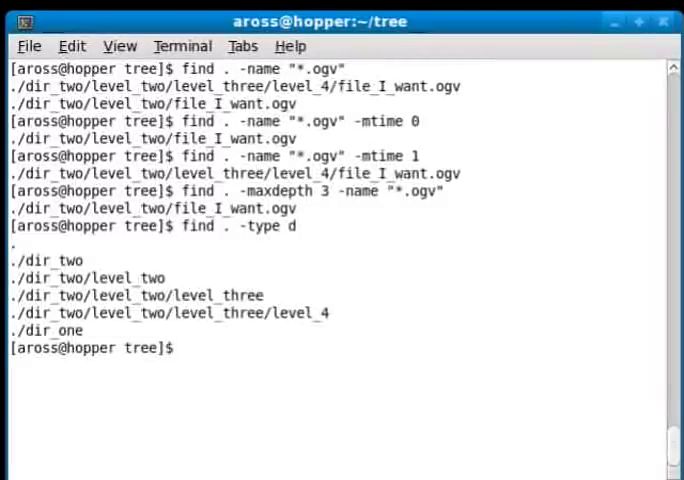
Step: Clear the terminal screen, leaving a fresh prompt with find started
text(find . -type)
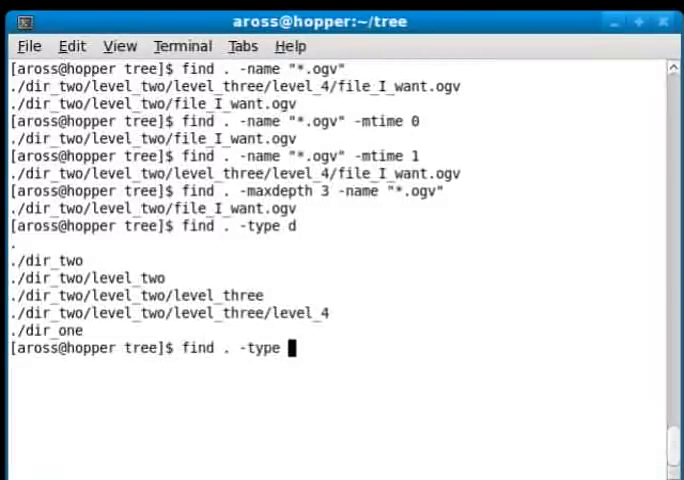
key(Return)
text(find)
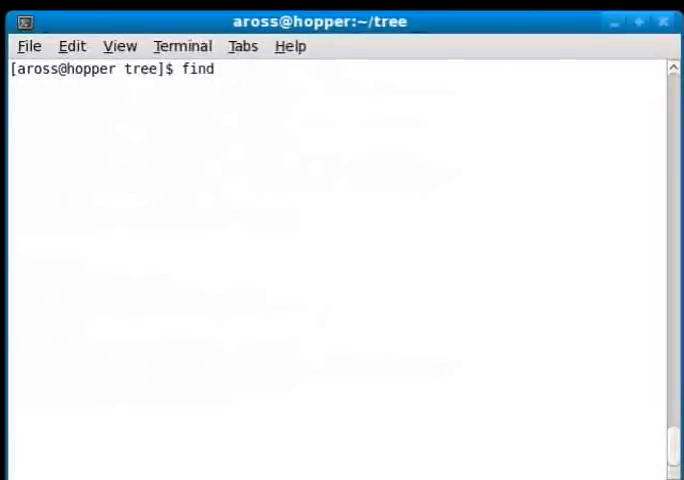
Step: Run find . -name "*.ogv" -exec cksum {} \; to print checksums for both .ogv files
text(. -name ")
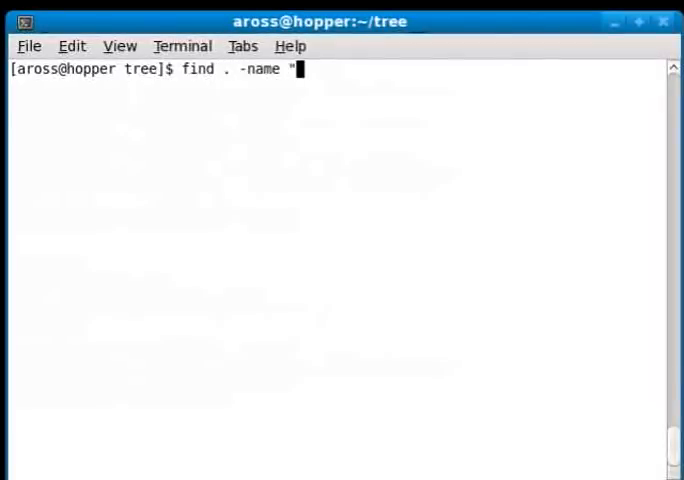
text(*)
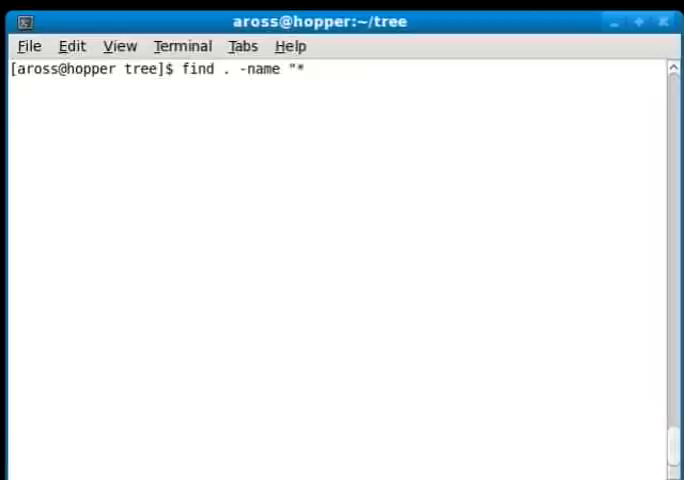
text(.ogv")
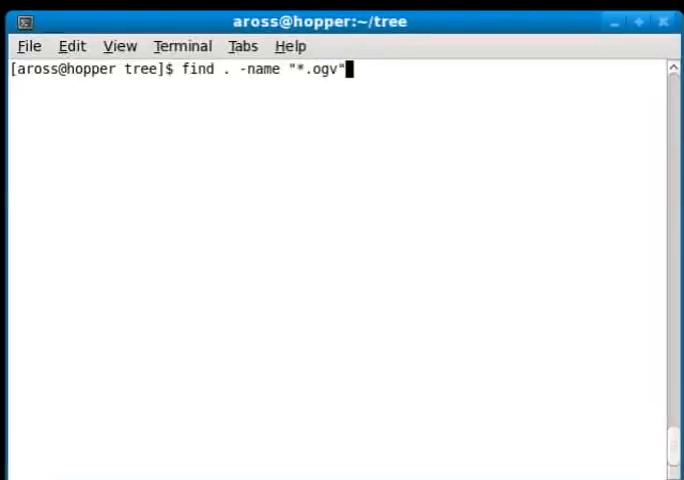
text(-exec)
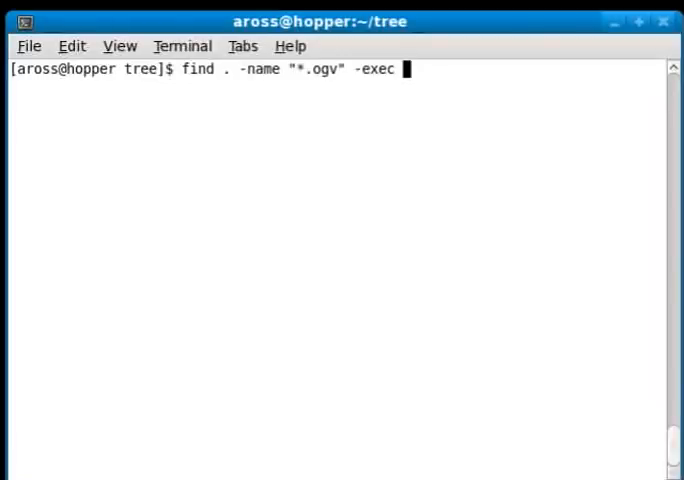
text(c)
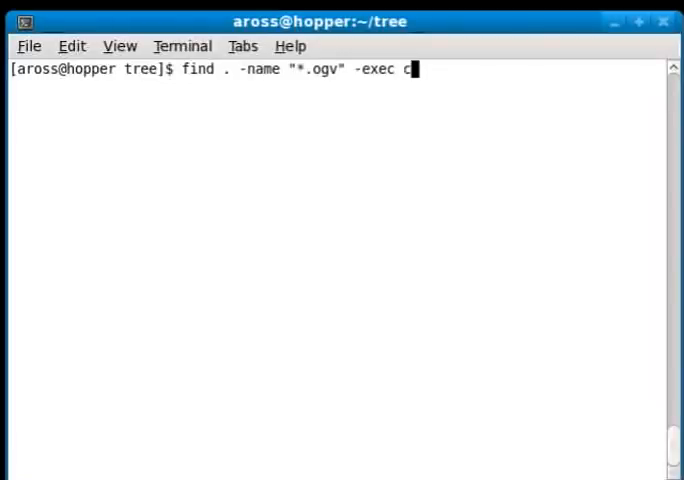
text(ksum {} \)
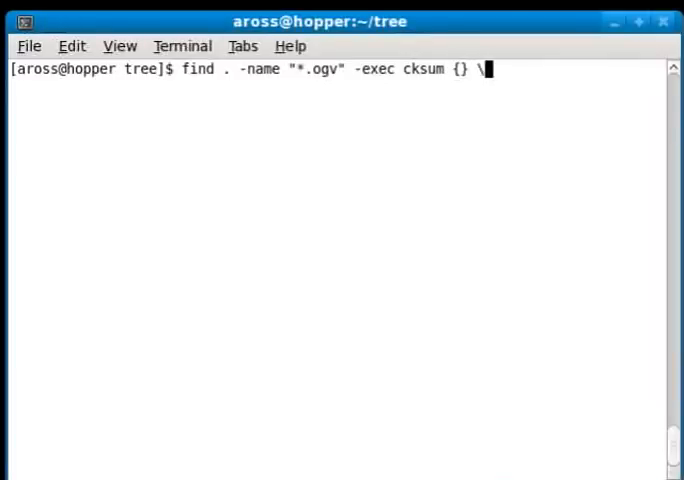
text(;)
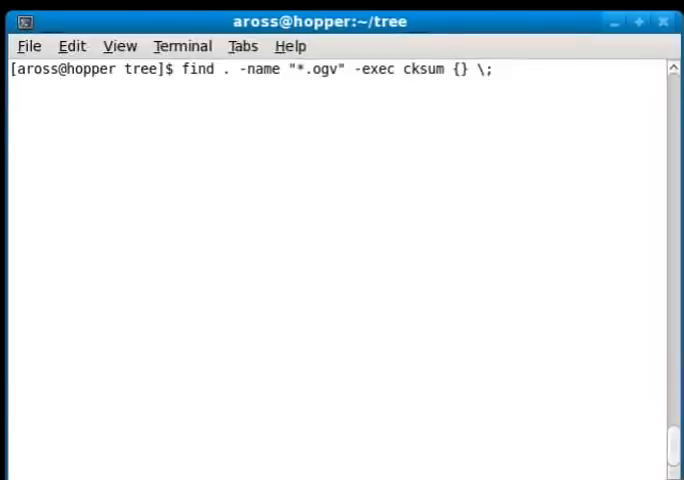
key(Return)
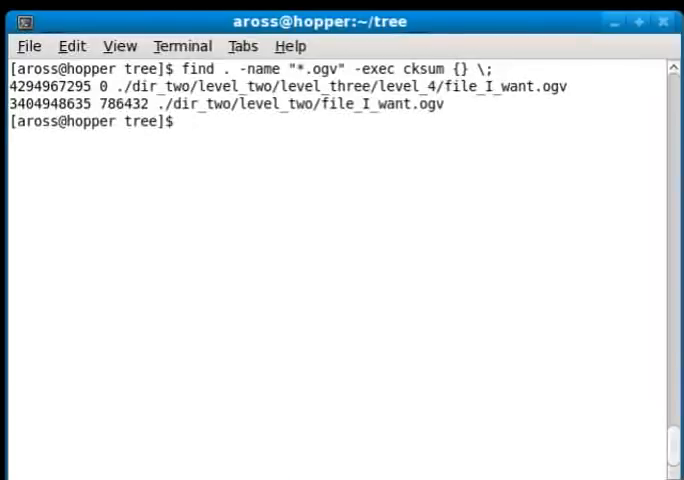